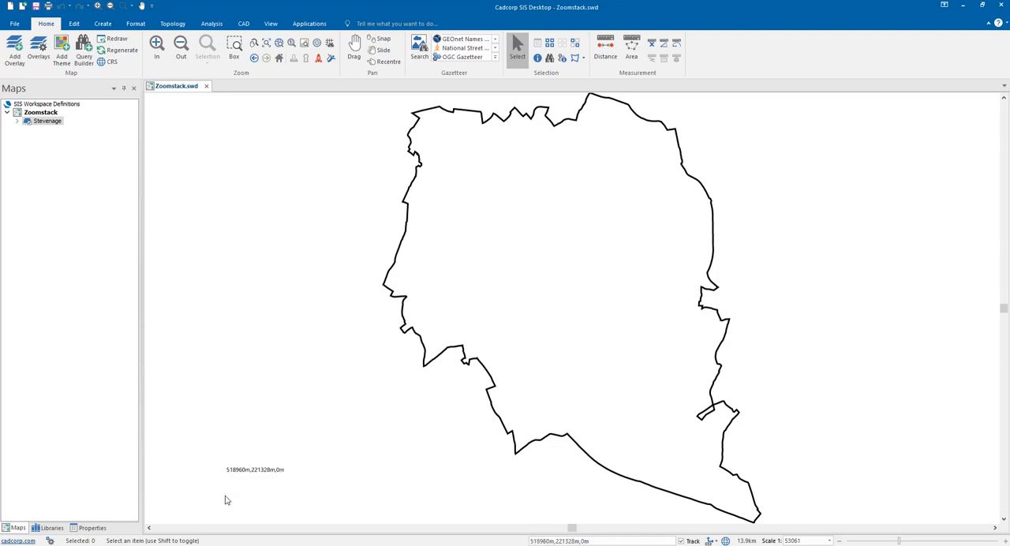
pyautogui.moveTo(478, 214)
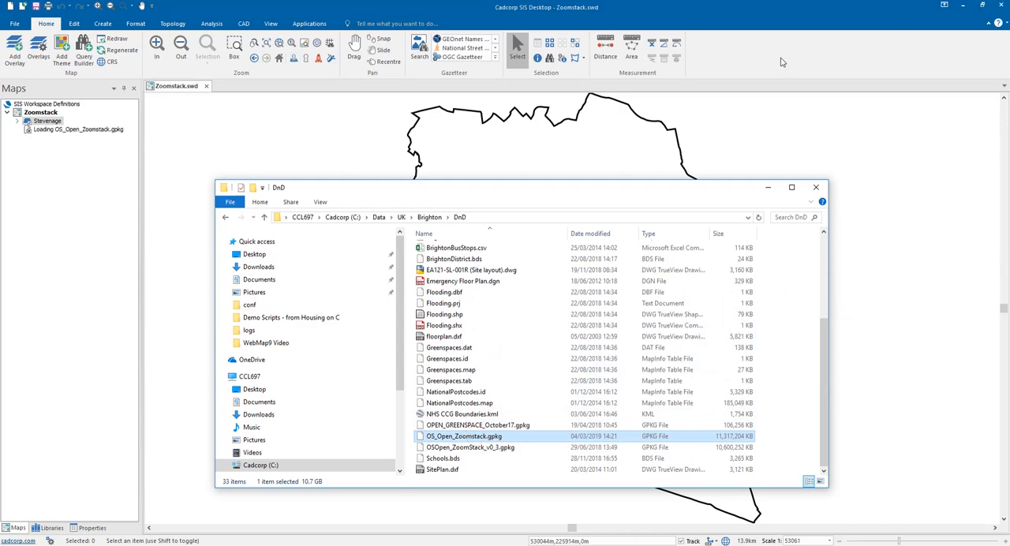
# Step: Close File Explorer and expand the OS_Open_Zoomstack.gpkg overlay to list its layers
pyautogui.doubleClick(463, 436)
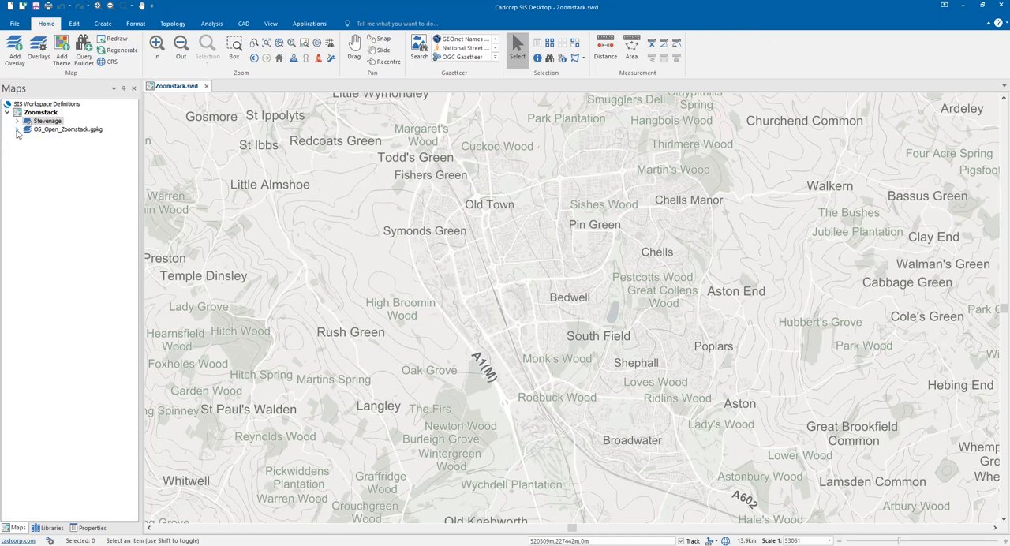
pyautogui.click(18, 130)
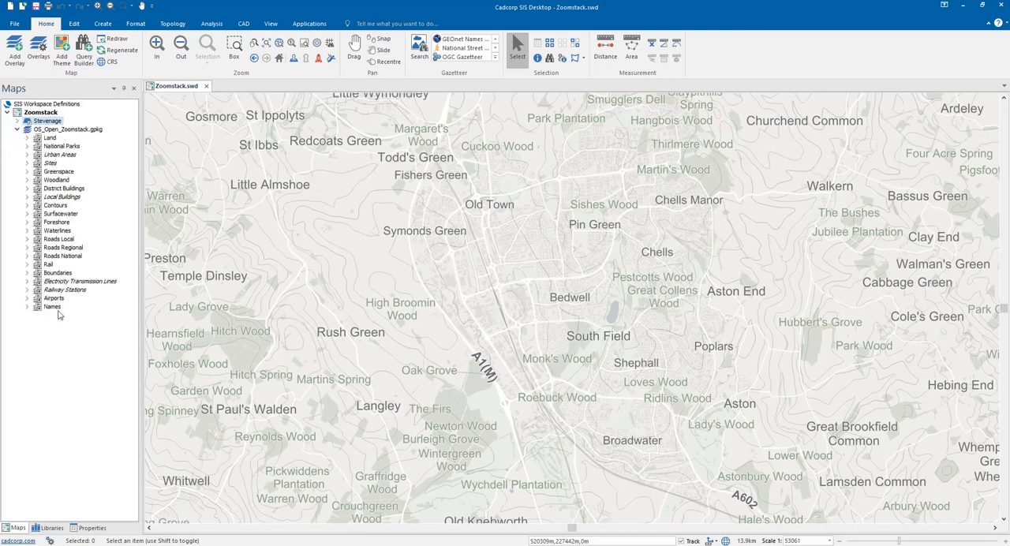
pyautogui.moveTo(90, 306)
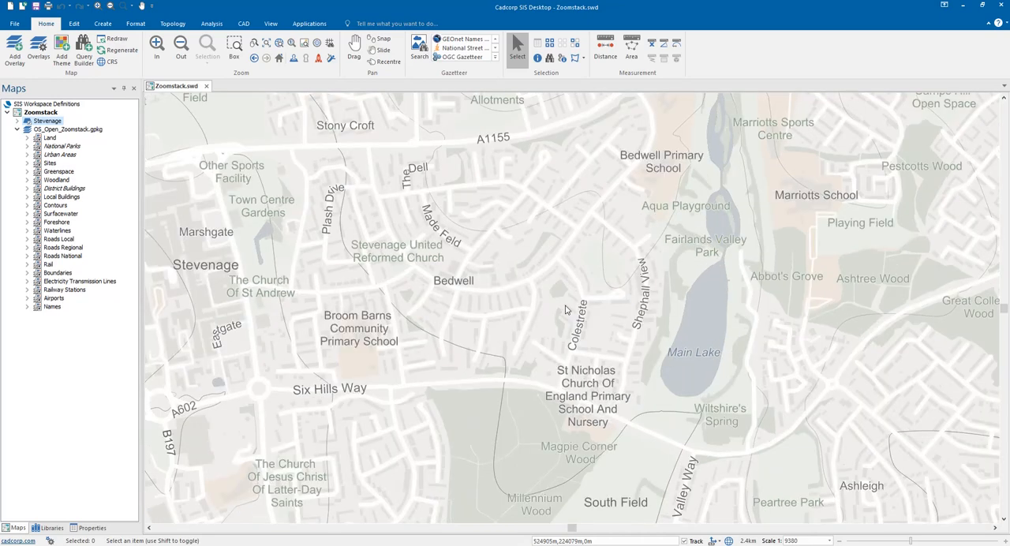
pyautogui.moveTo(597, 414)
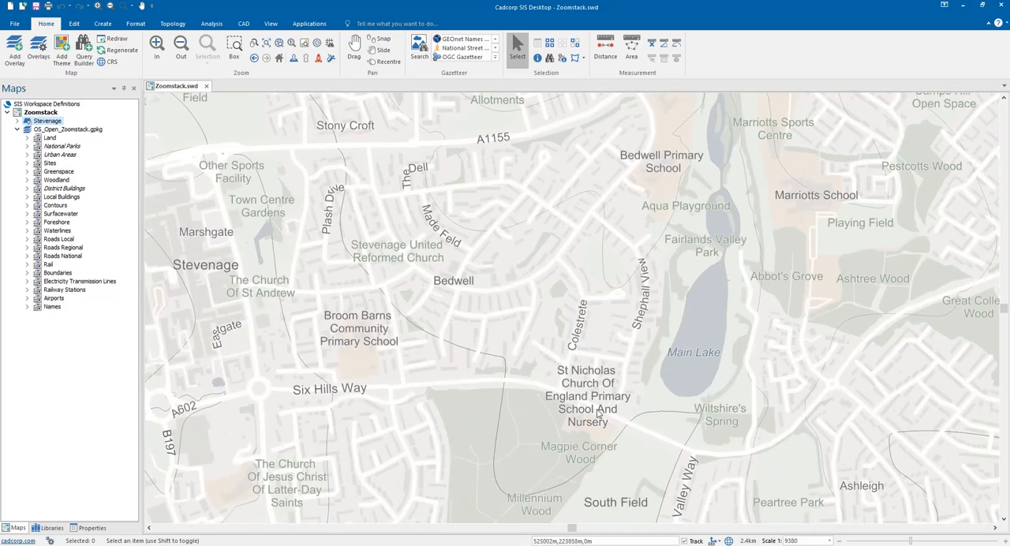
pyautogui.moveTo(572, 419)
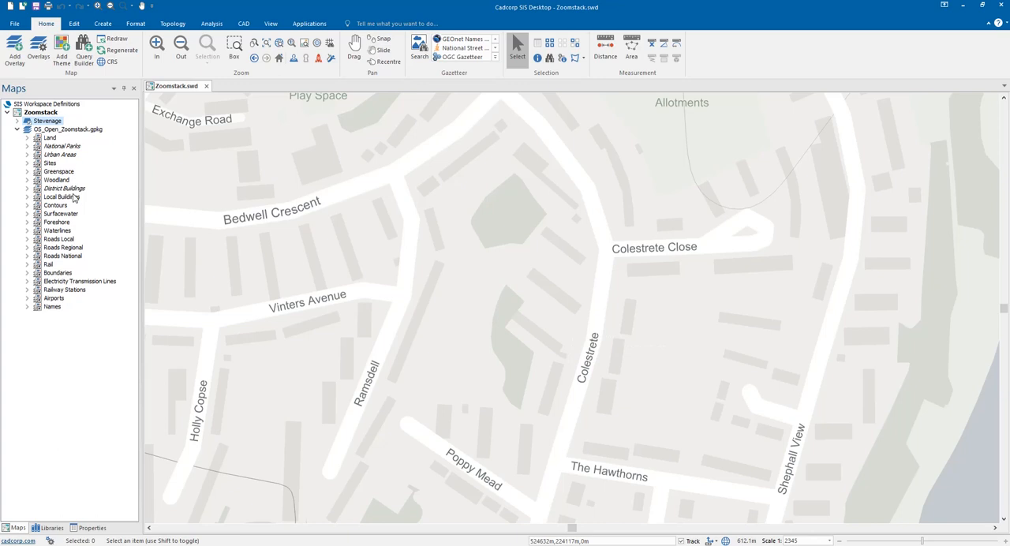
pyautogui.moveTo(41, 206)
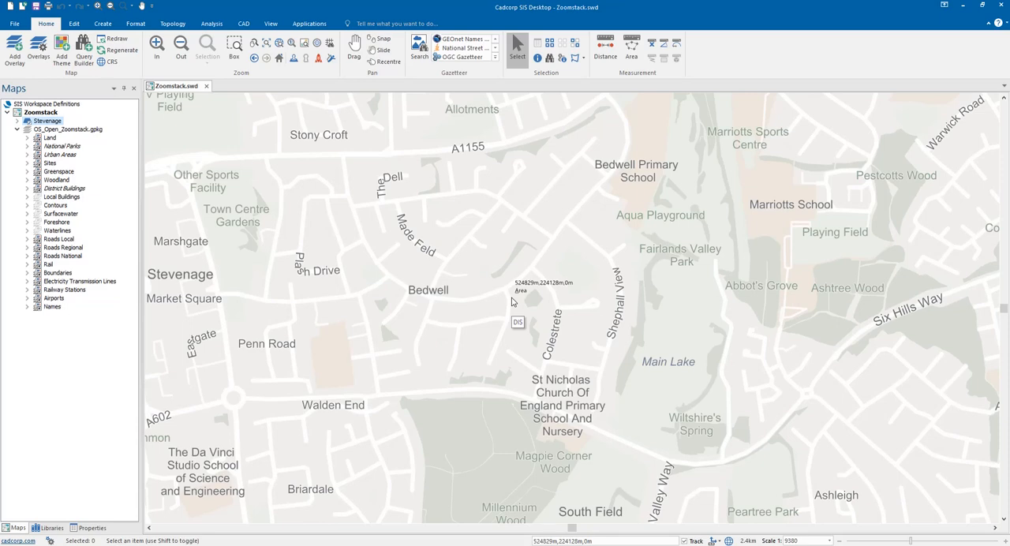
pyautogui.moveTo(568, 312)
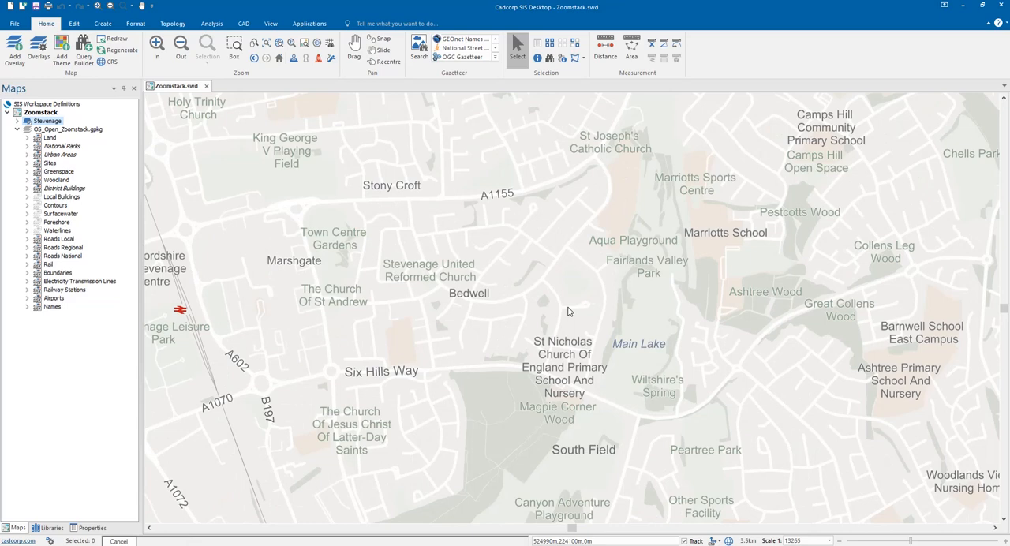
pyautogui.moveTo(563, 311)
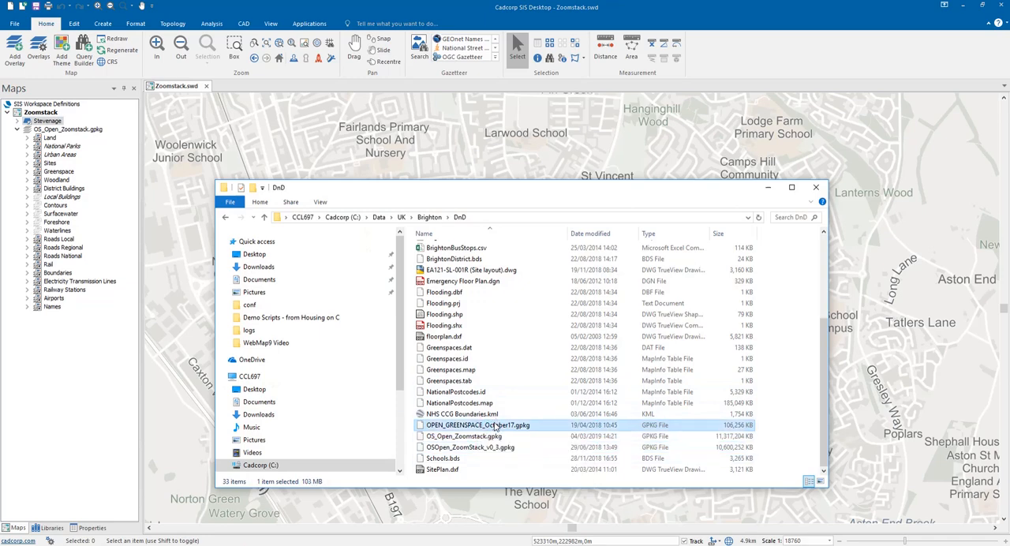
pyautogui.moveTo(479, 424)
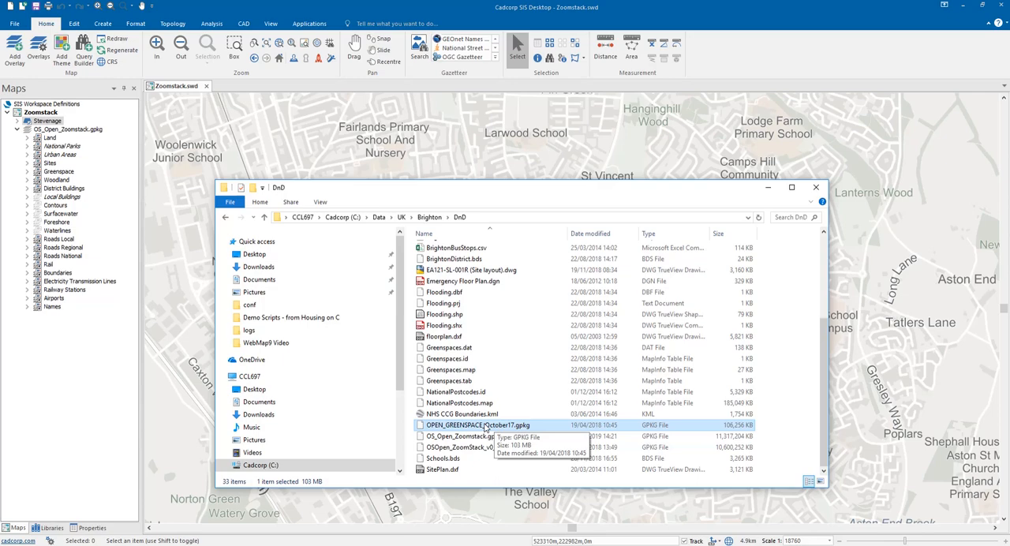
pyautogui.moveTo(891, 251)
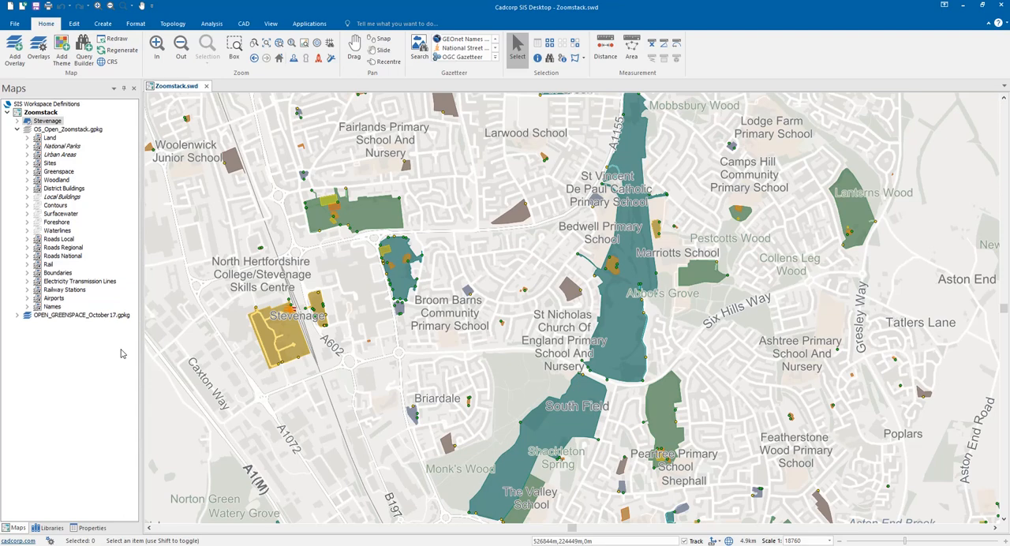
pyautogui.moveTo(584, 298)
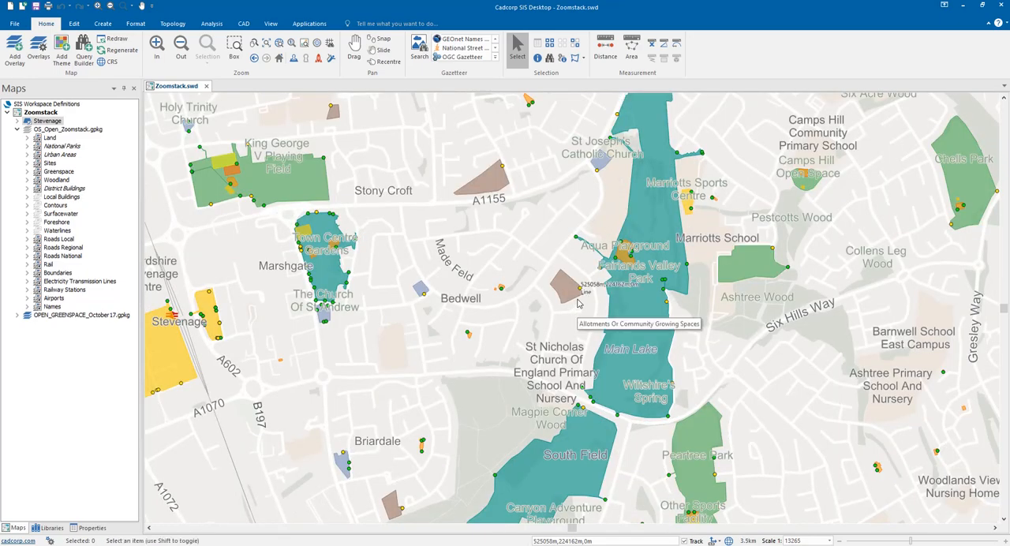
pyautogui.moveTo(243, 269)
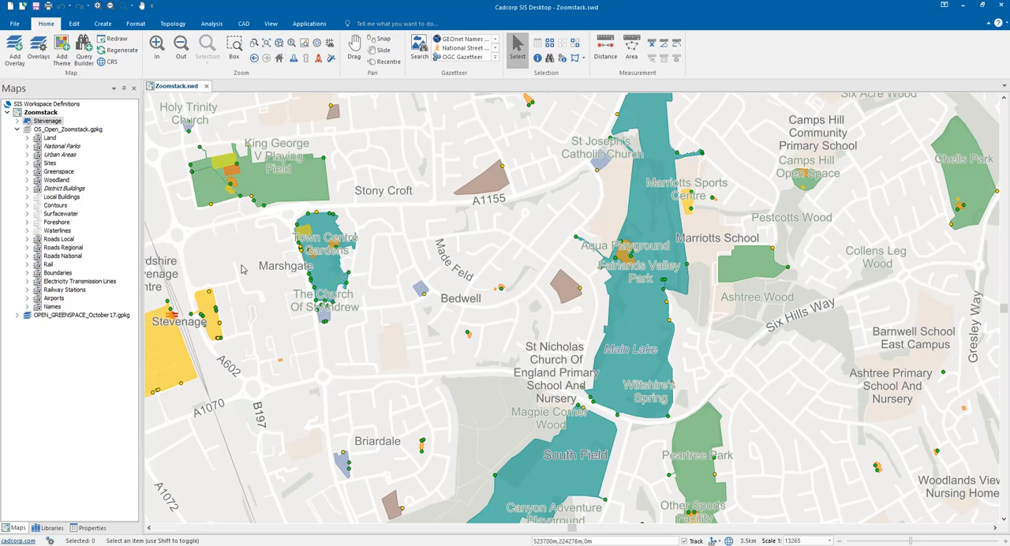
# Step: Switch off OS_Open_Zoomstack.gpkg and OPEN_GREENSPACE_October17.gpkg via their Status menus
pyautogui.rightClick(67, 128)
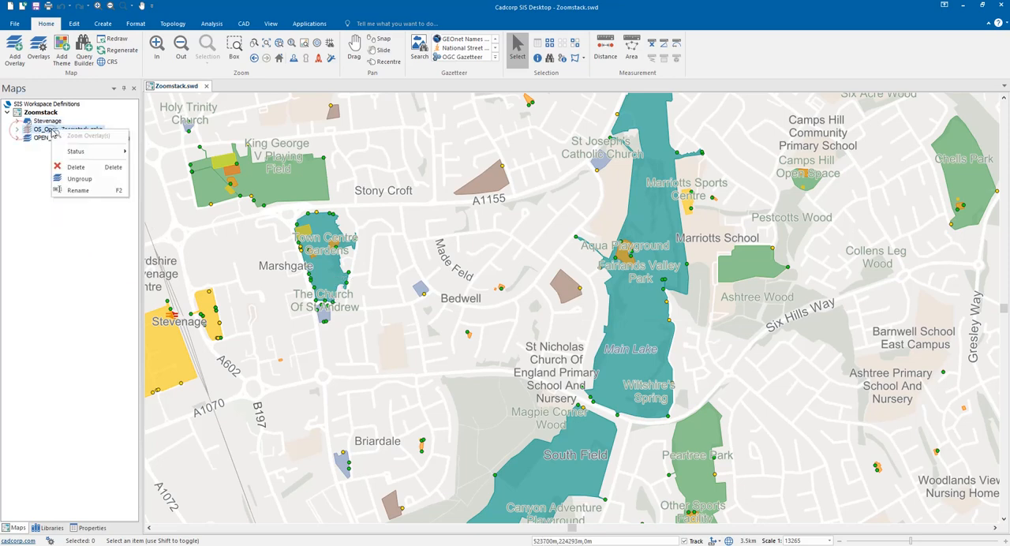
pyautogui.click(162, 192)
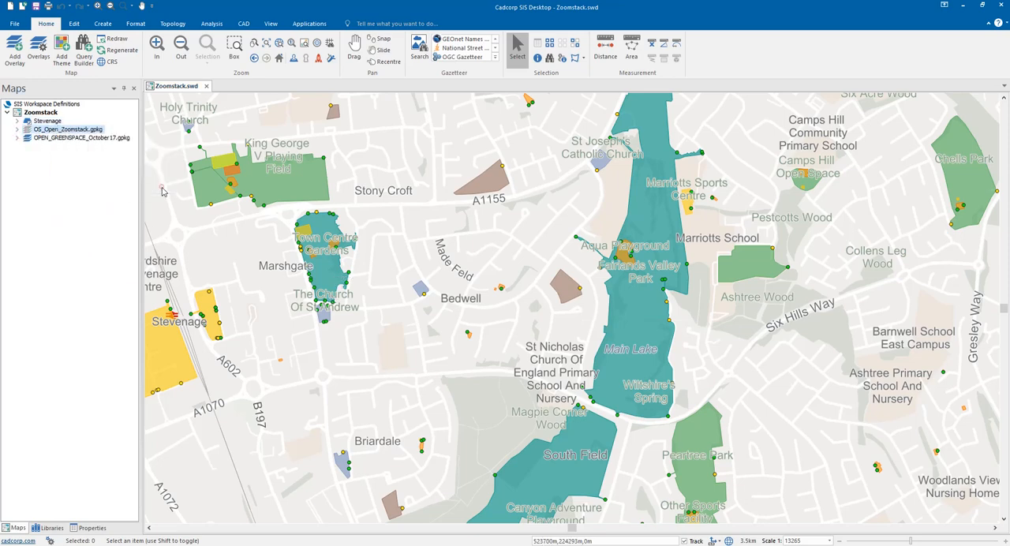
pyautogui.rightClick(75, 137)
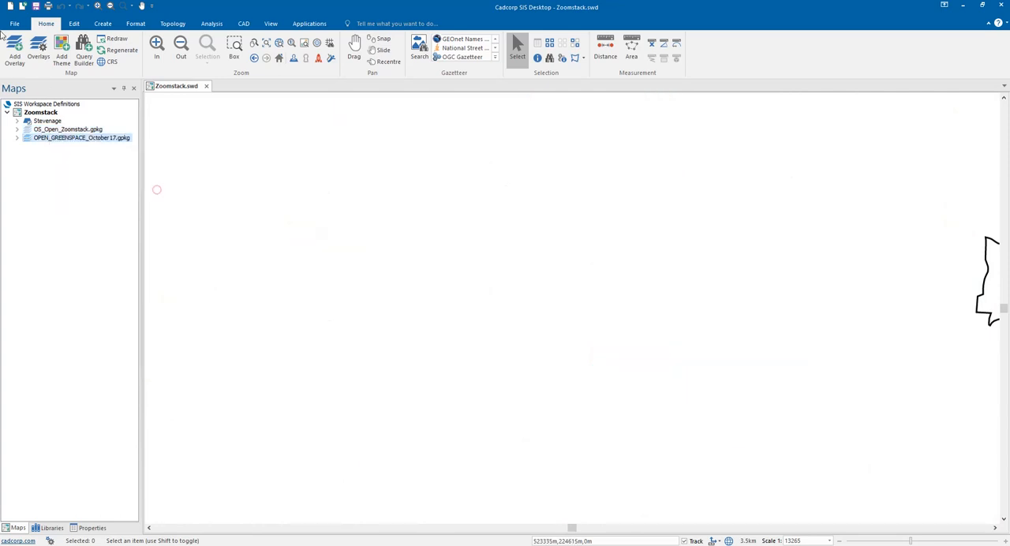
pyautogui.click(15, 23)
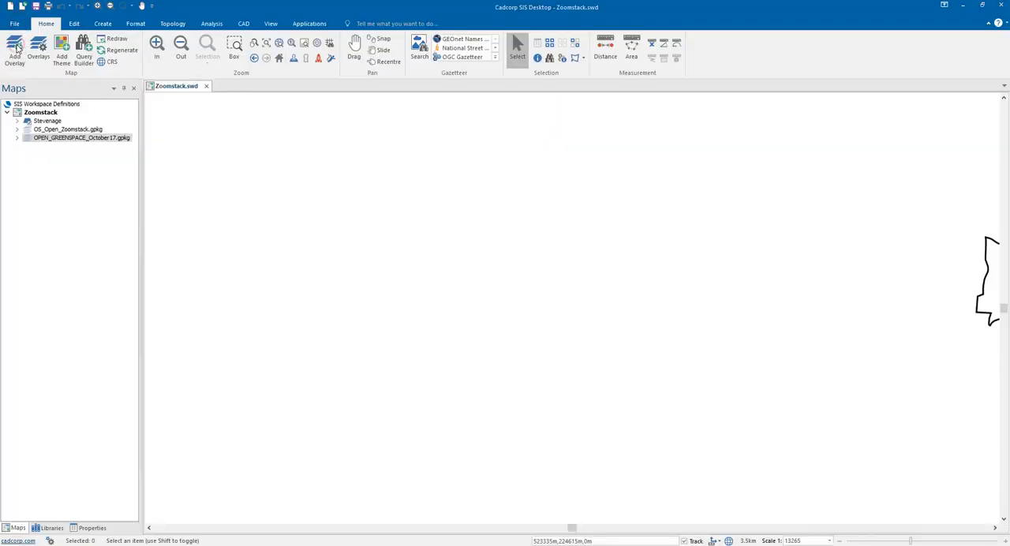
# Step: Start a new OS (GB) Open Zoomstack overlay using the OGC GeoPackage database type
pyautogui.click(14, 49)
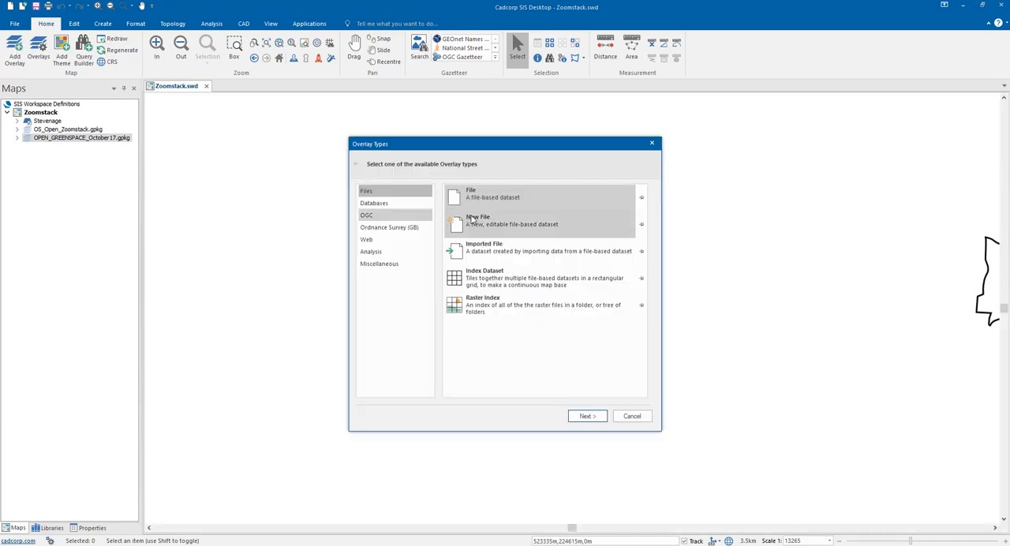
pyautogui.click(389, 227)
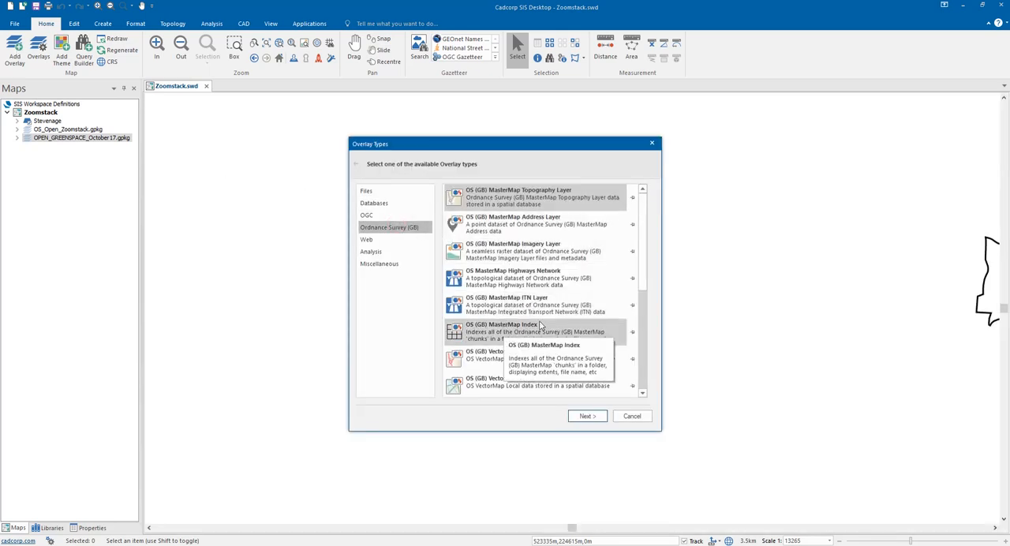
pyautogui.scroll(-3)
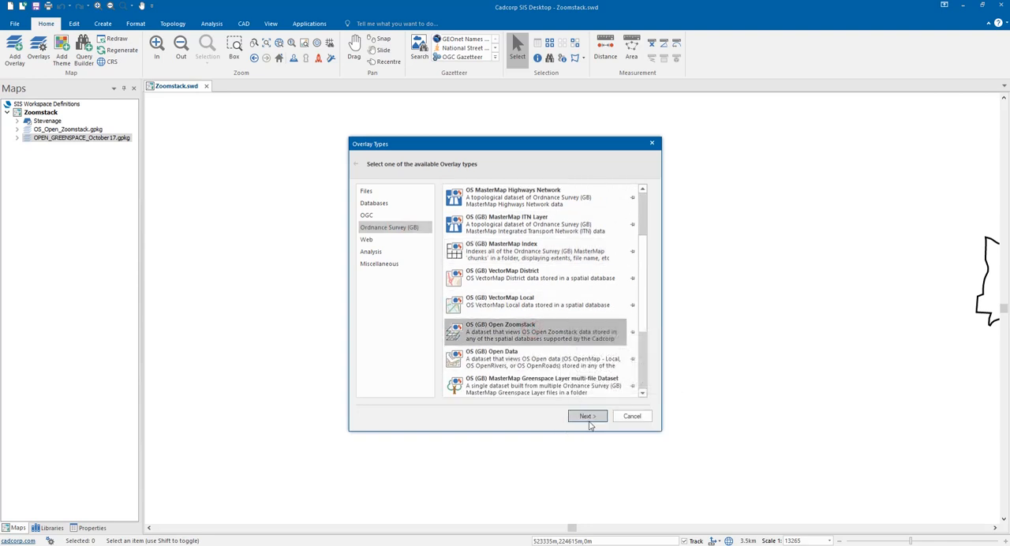
pyautogui.click(585, 416)
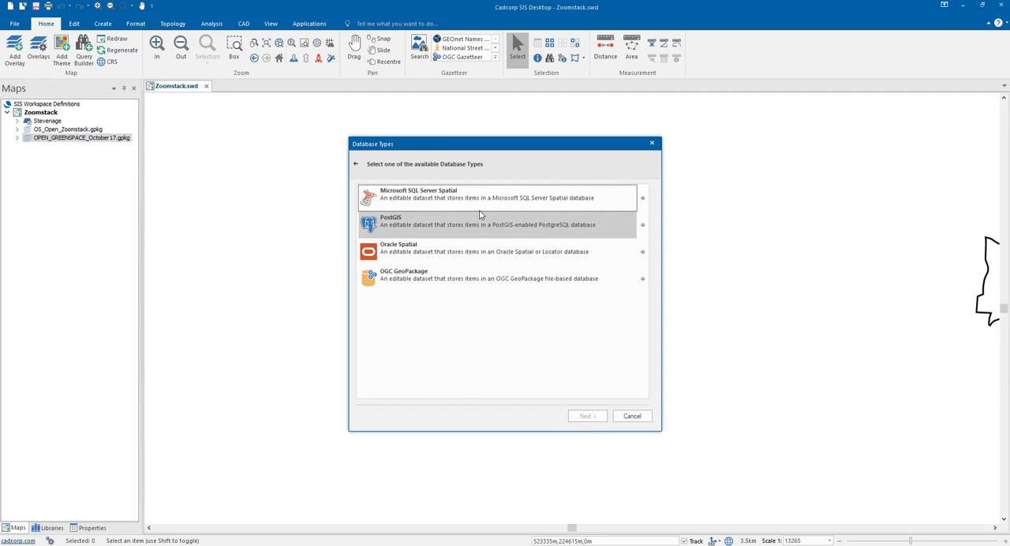
pyautogui.moveTo(466, 197)
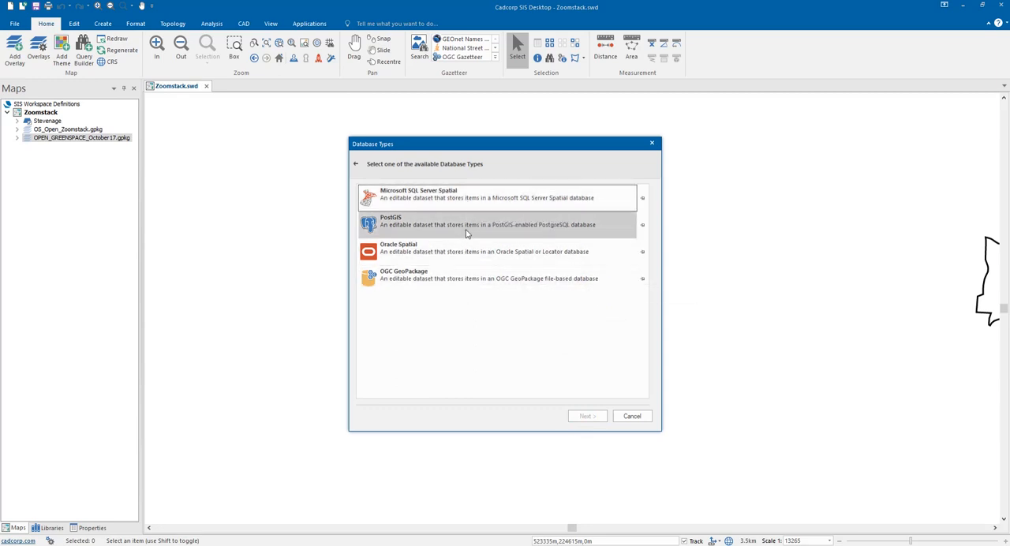
pyautogui.moveTo(467, 225)
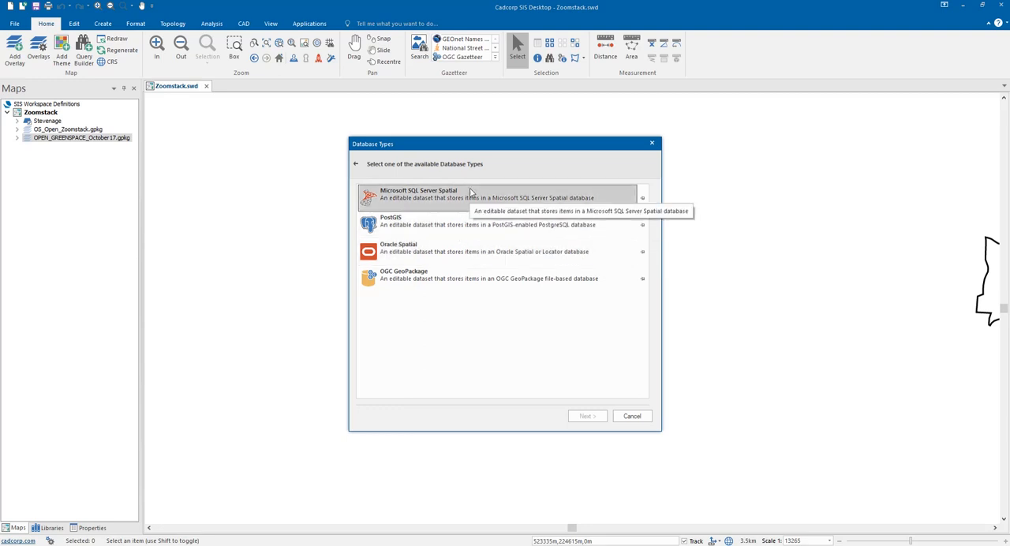
pyautogui.moveTo(474, 225)
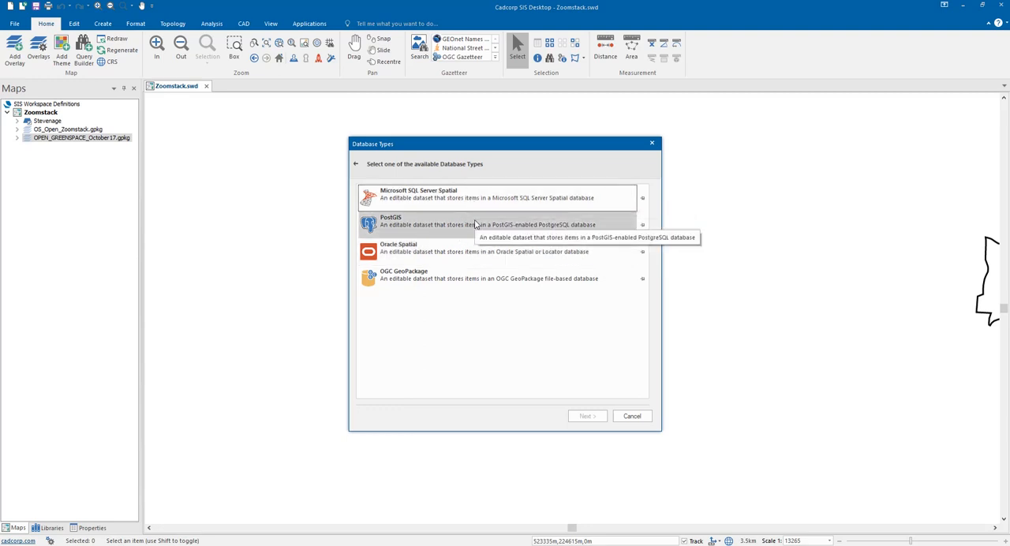
pyautogui.moveTo(463, 206)
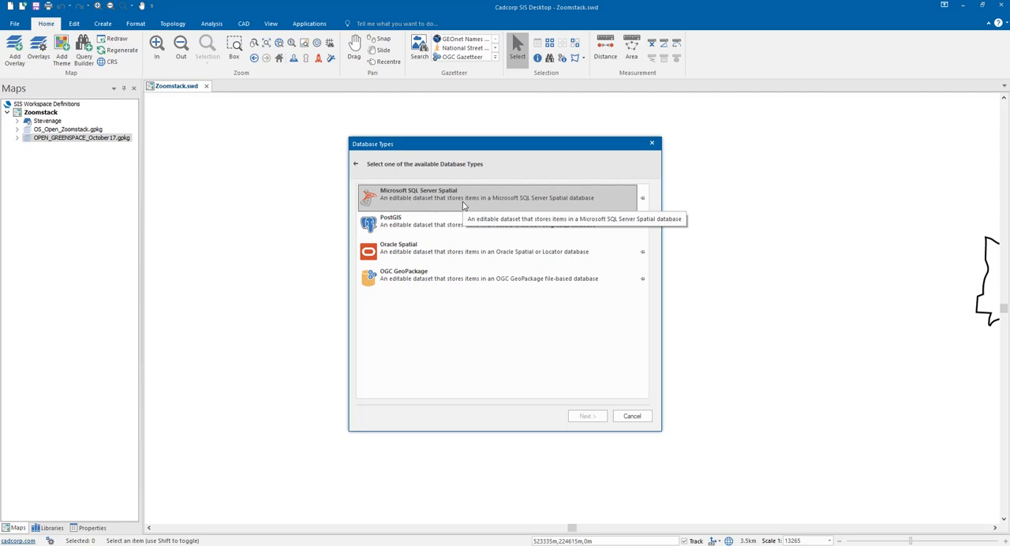
pyautogui.moveTo(483, 278)
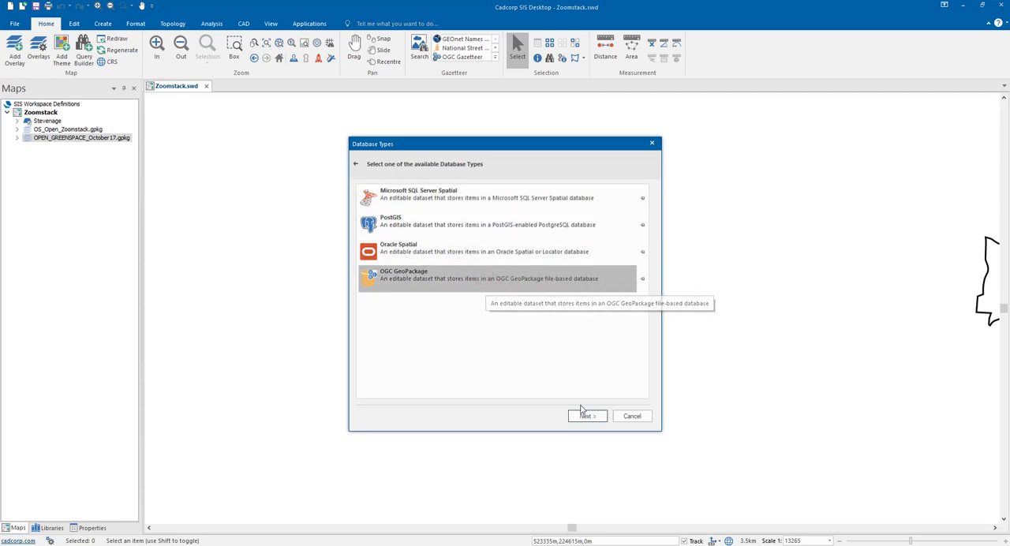
pyautogui.click(587, 416)
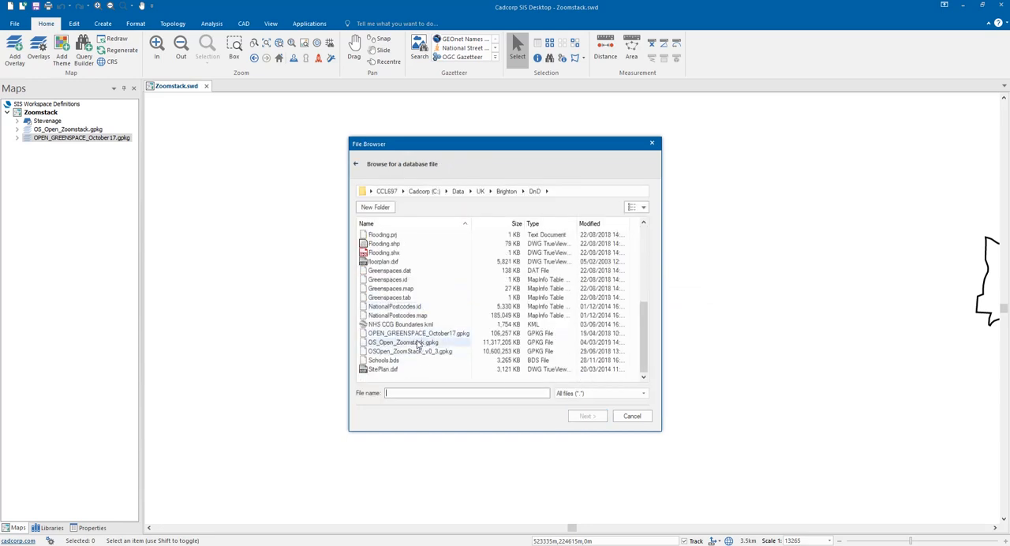
# Step: Load OS_Open_Zoomstack.gpkg with the Night theme, excluding unwanted layers like local_buildings
pyautogui.doubleClick(403, 342)
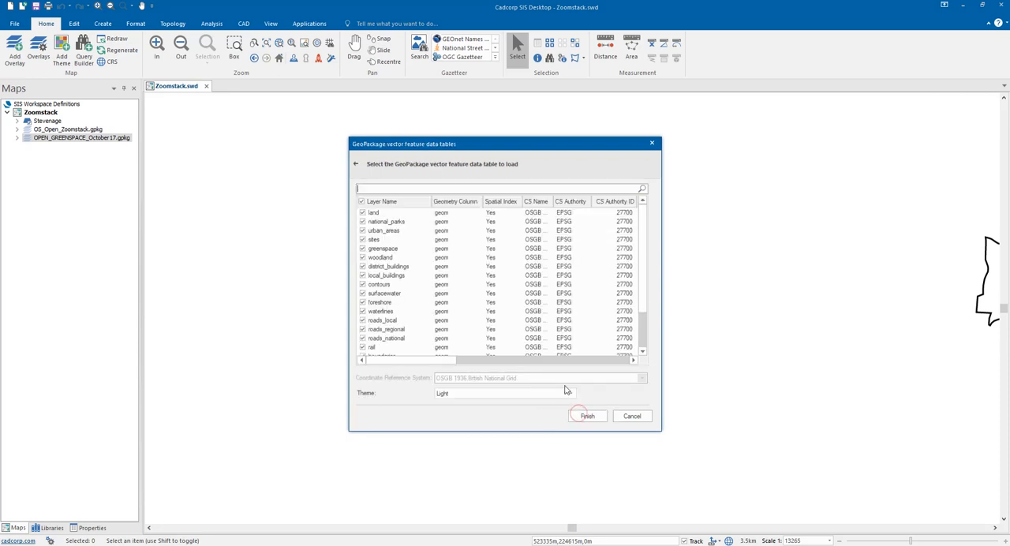
pyautogui.click(570, 393)
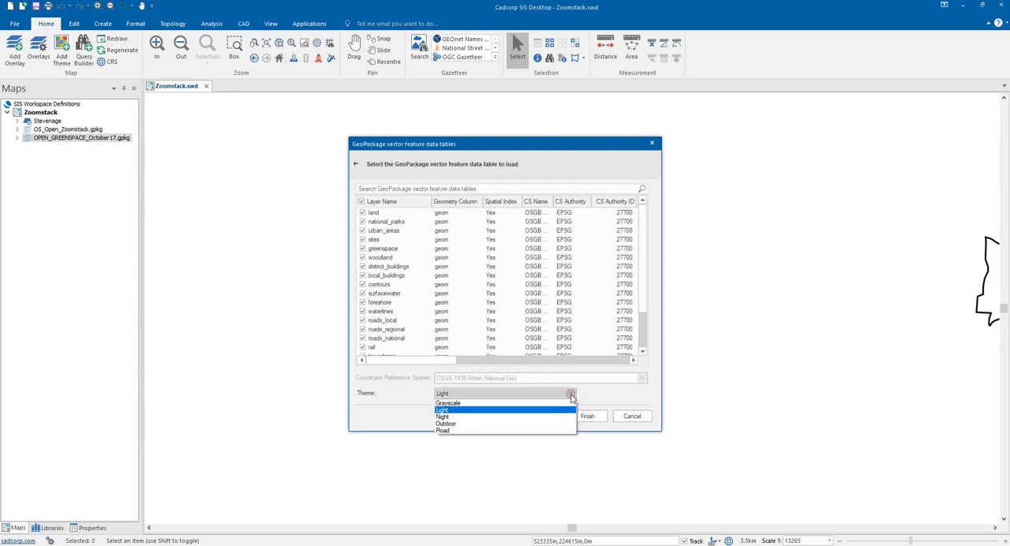
pyautogui.moveTo(448, 404)
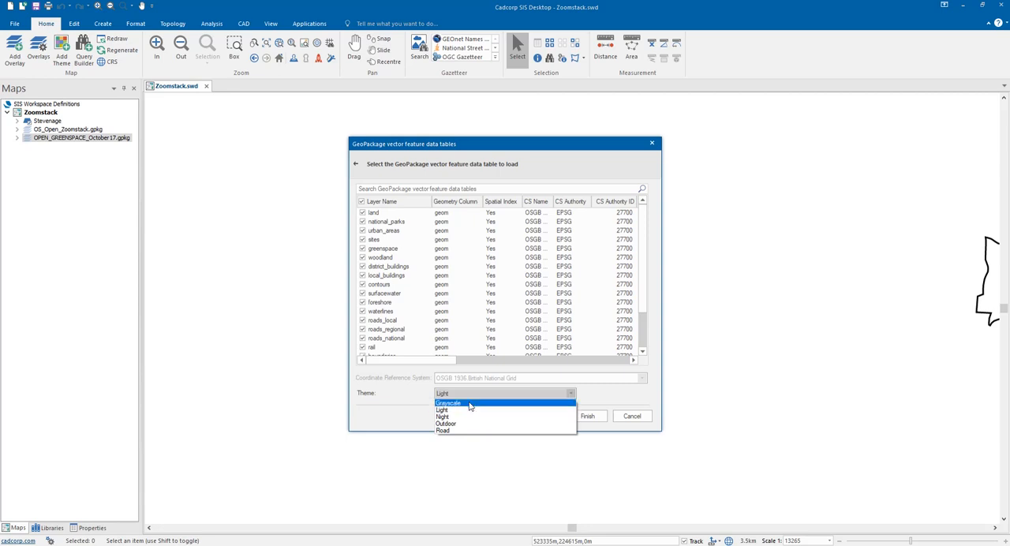
pyautogui.moveTo(444, 430)
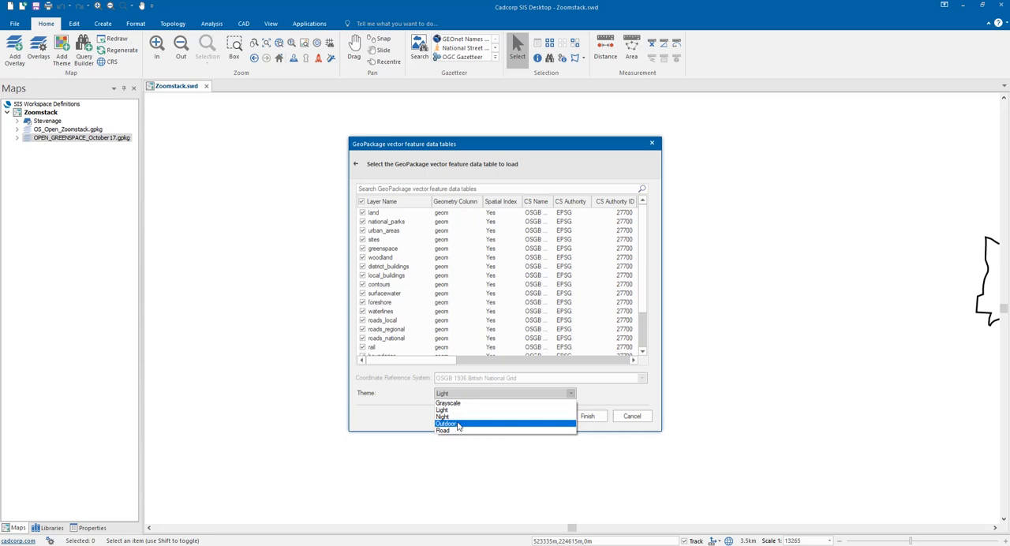
pyautogui.click(443, 416)
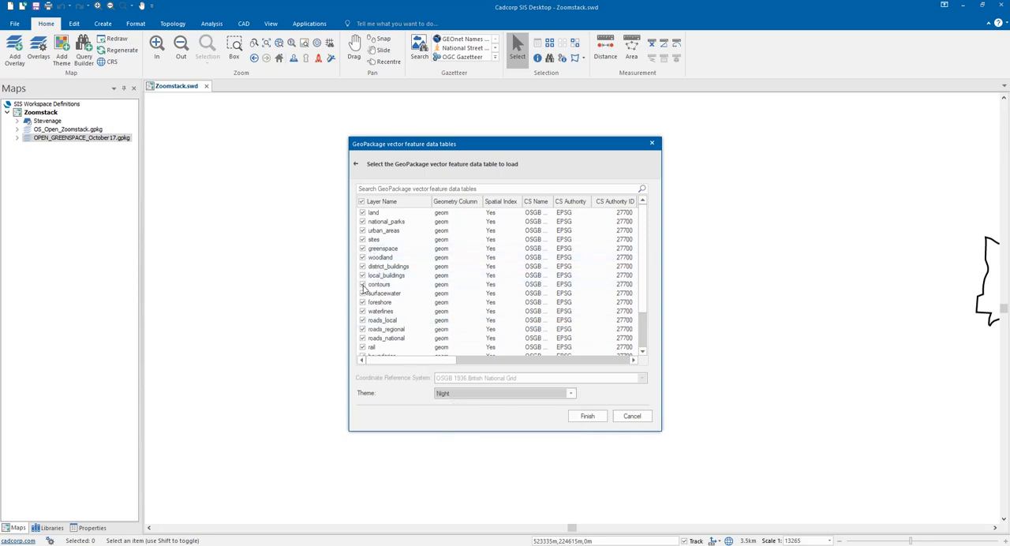
pyautogui.click(362, 284)
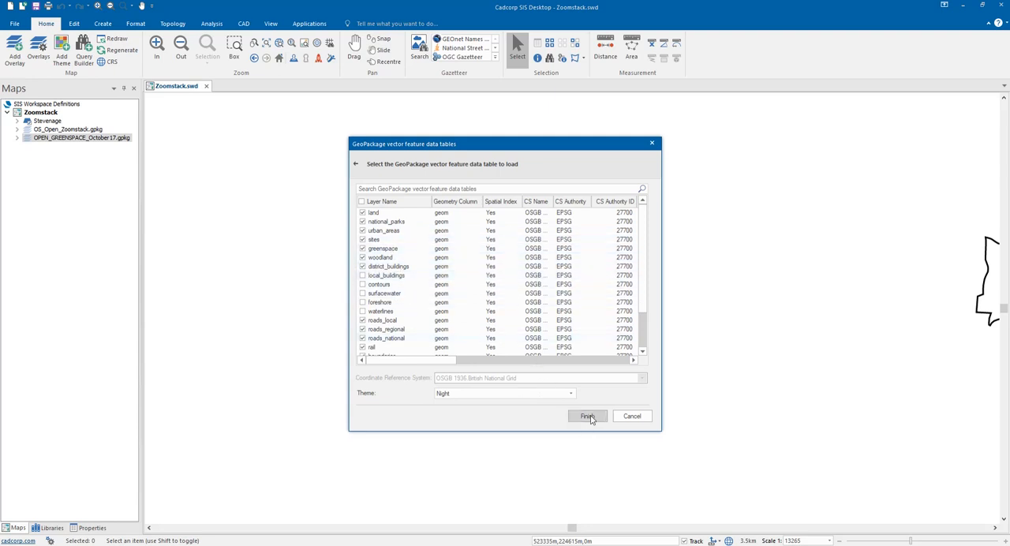
pyautogui.click(587, 416)
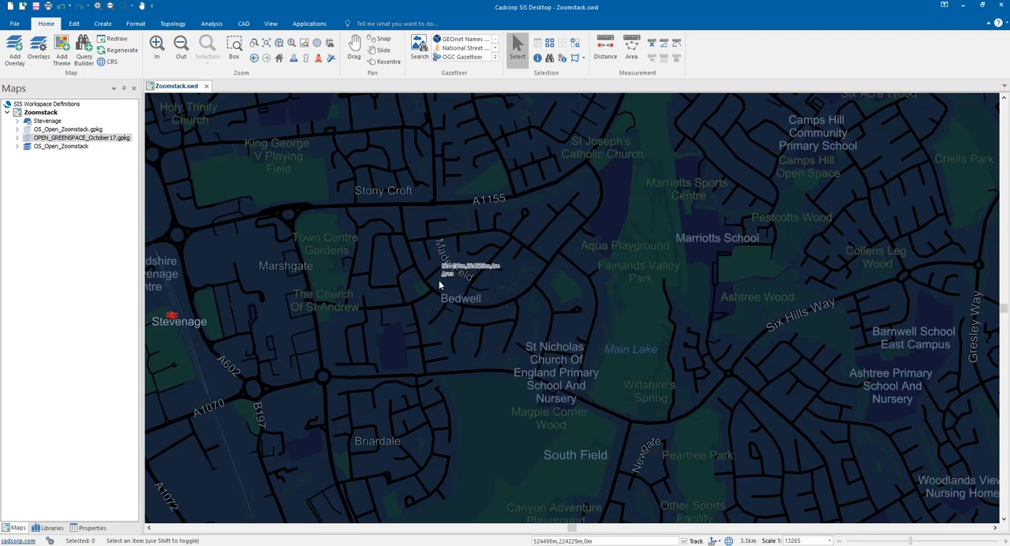
pyautogui.moveTo(528, 357)
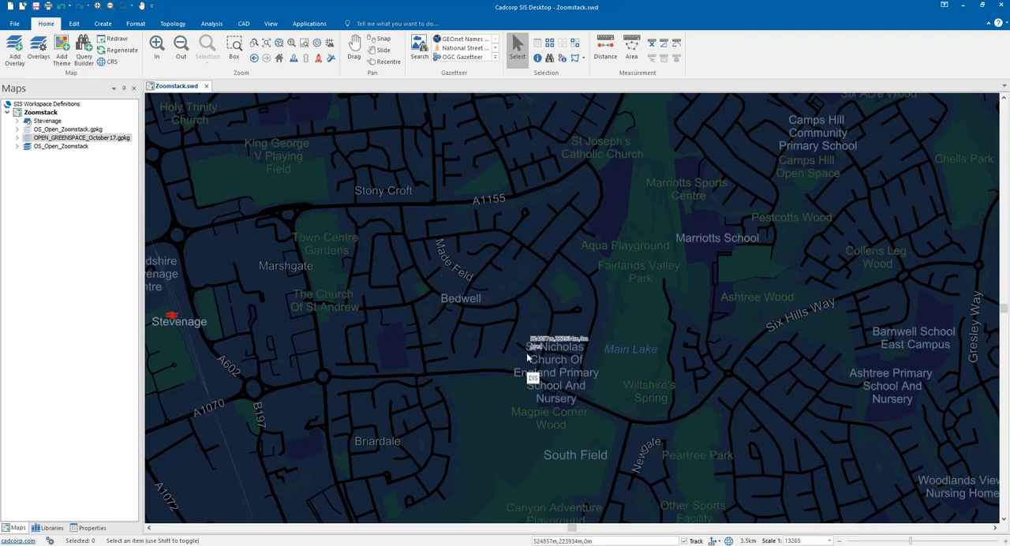
pyautogui.moveTo(480, 320)
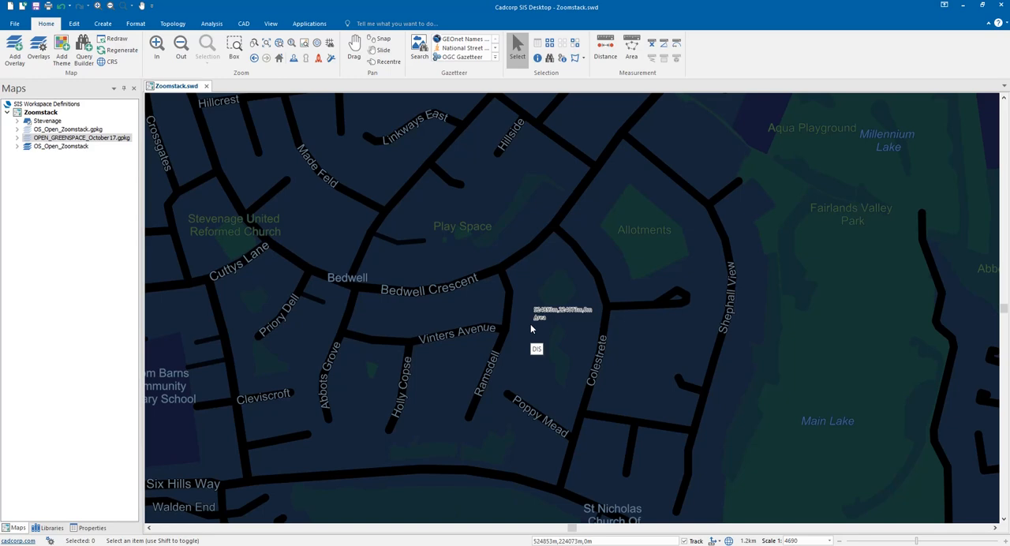
pyautogui.moveTo(484, 337)
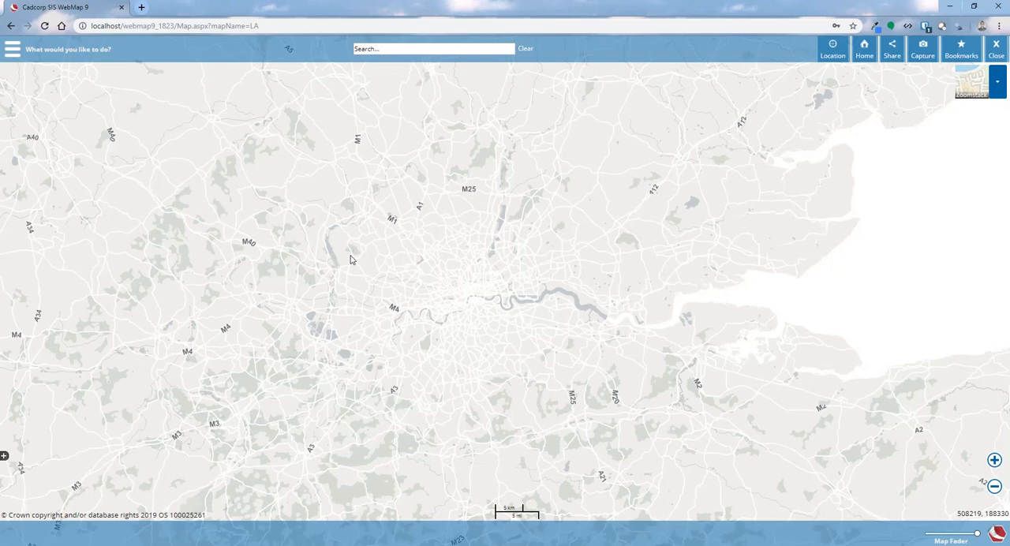
pyautogui.moveTo(476, 278)
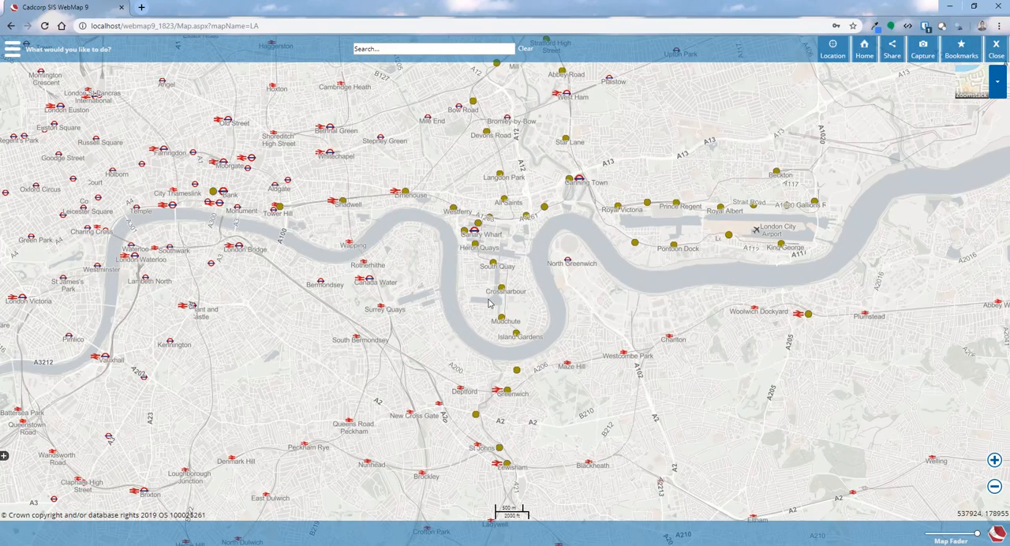
pyautogui.moveTo(520, 306)
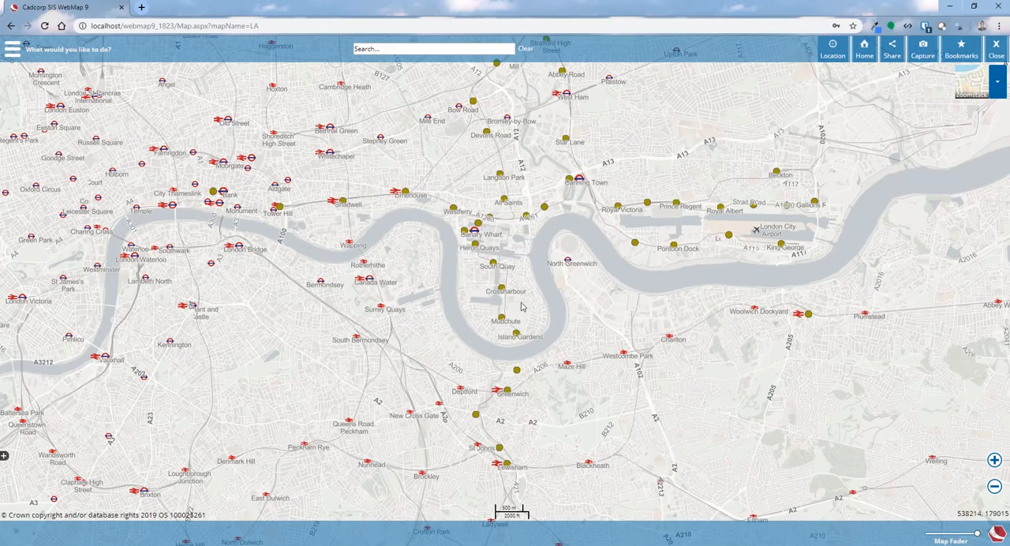